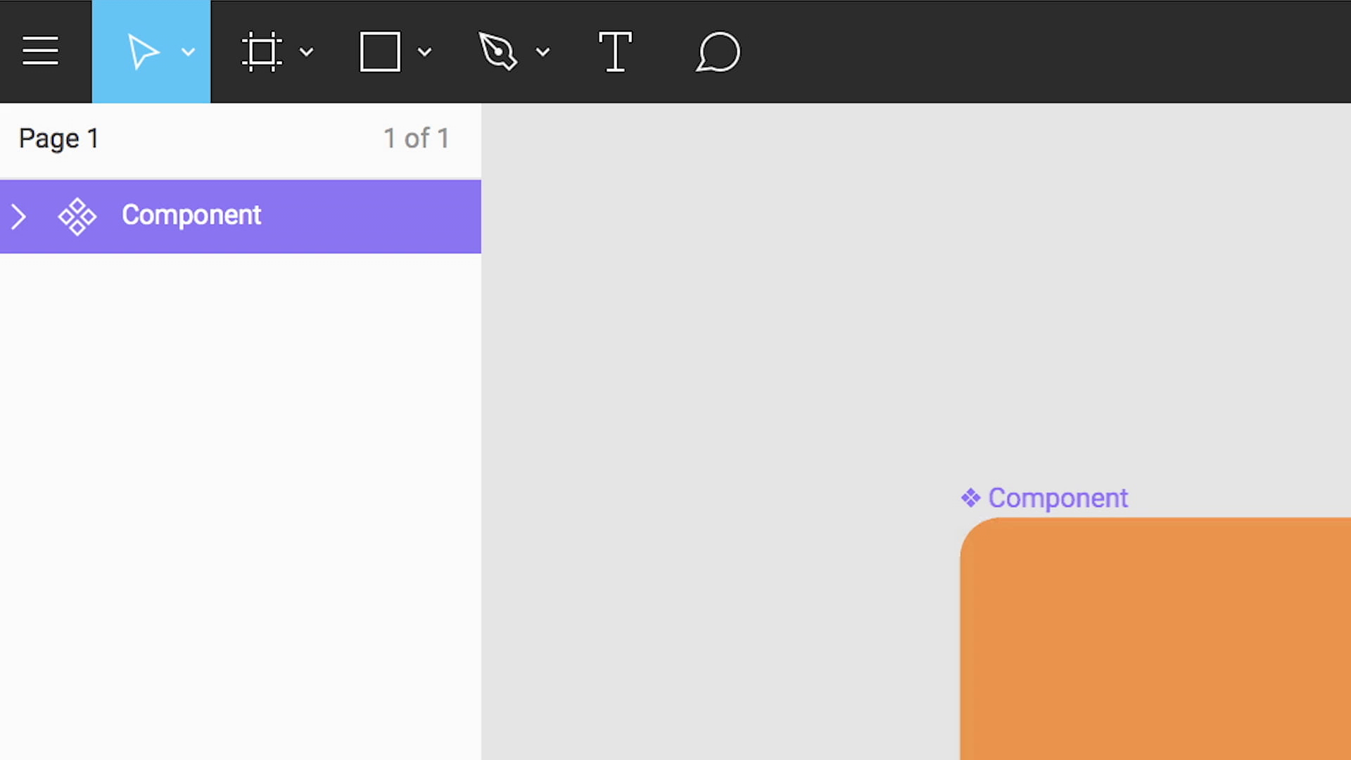
# Step: Draw an empty 160×160 frame on the canvas below the Follow and Unfollow buttons
pyautogui.click(218, 710)
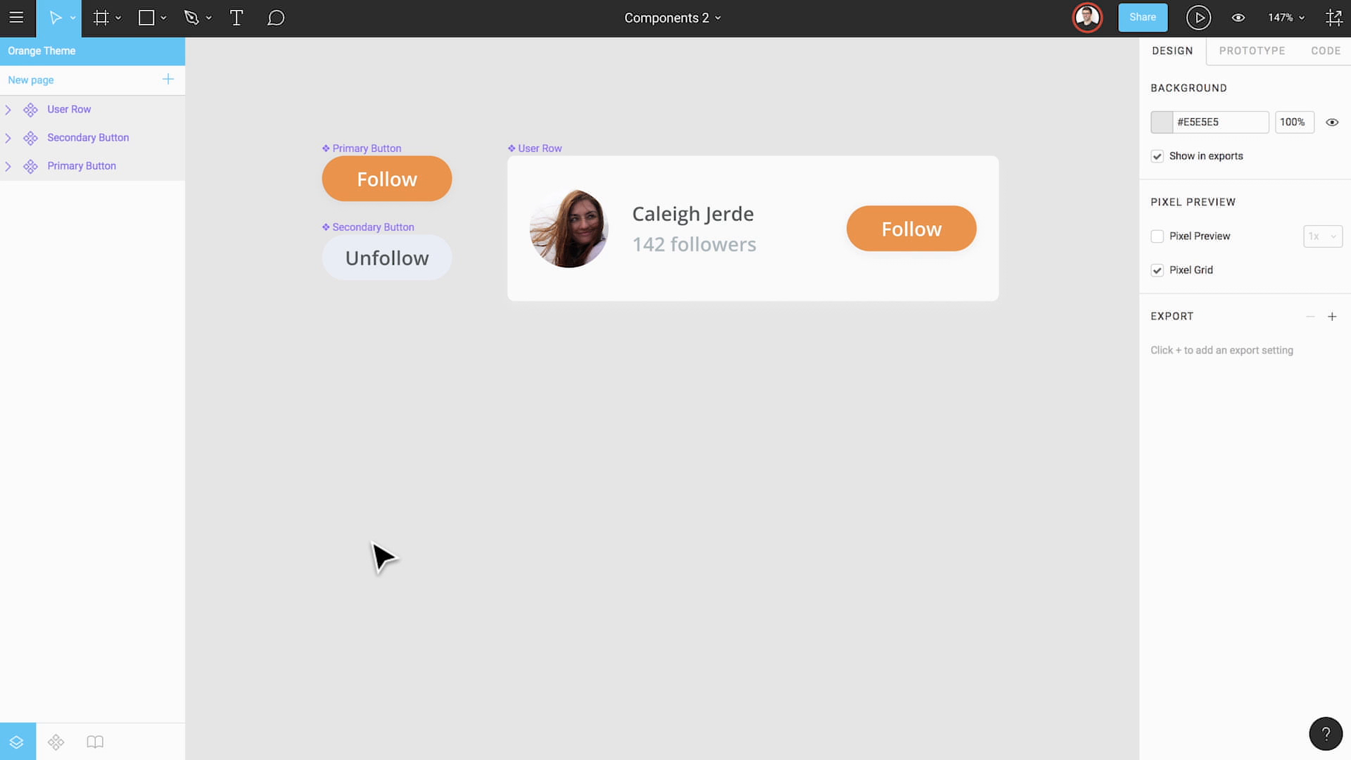
pyautogui.moveTo(101, 713)
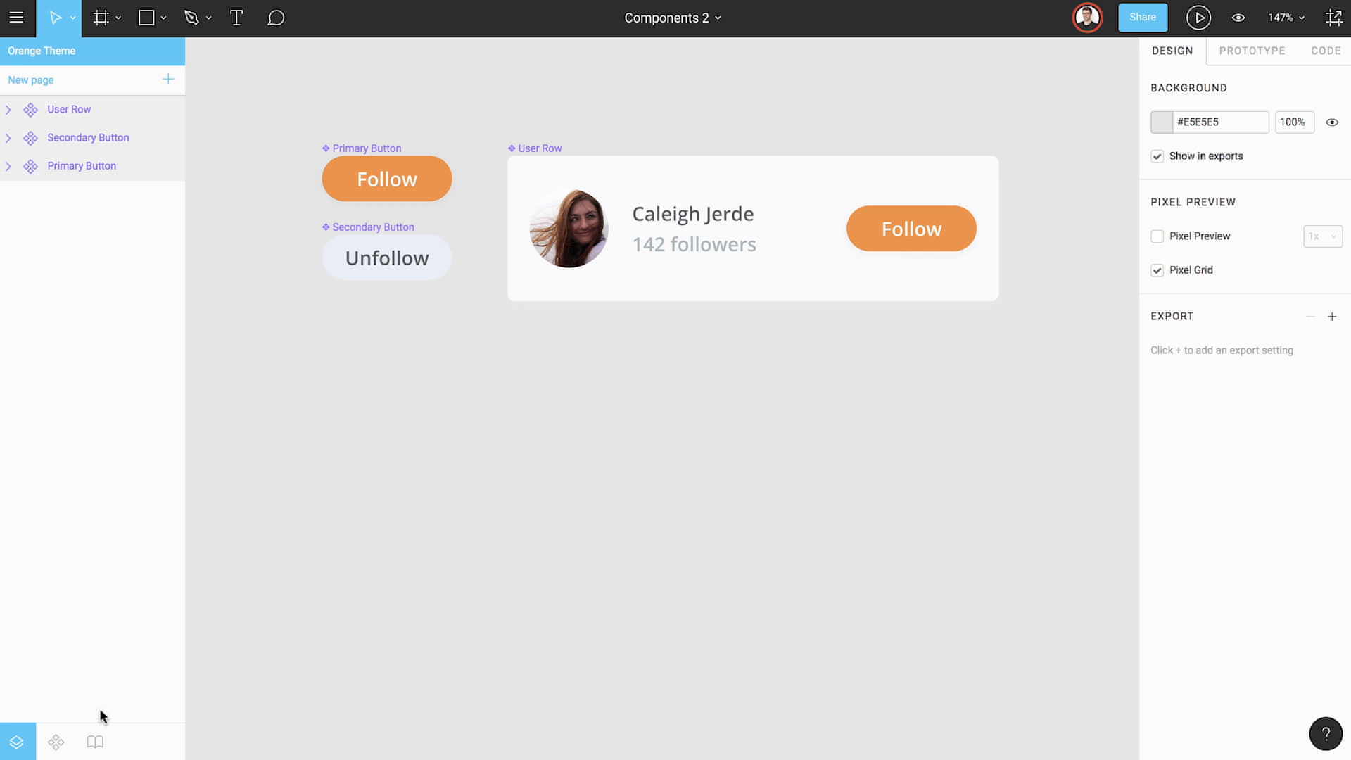
pyautogui.click(57, 740)
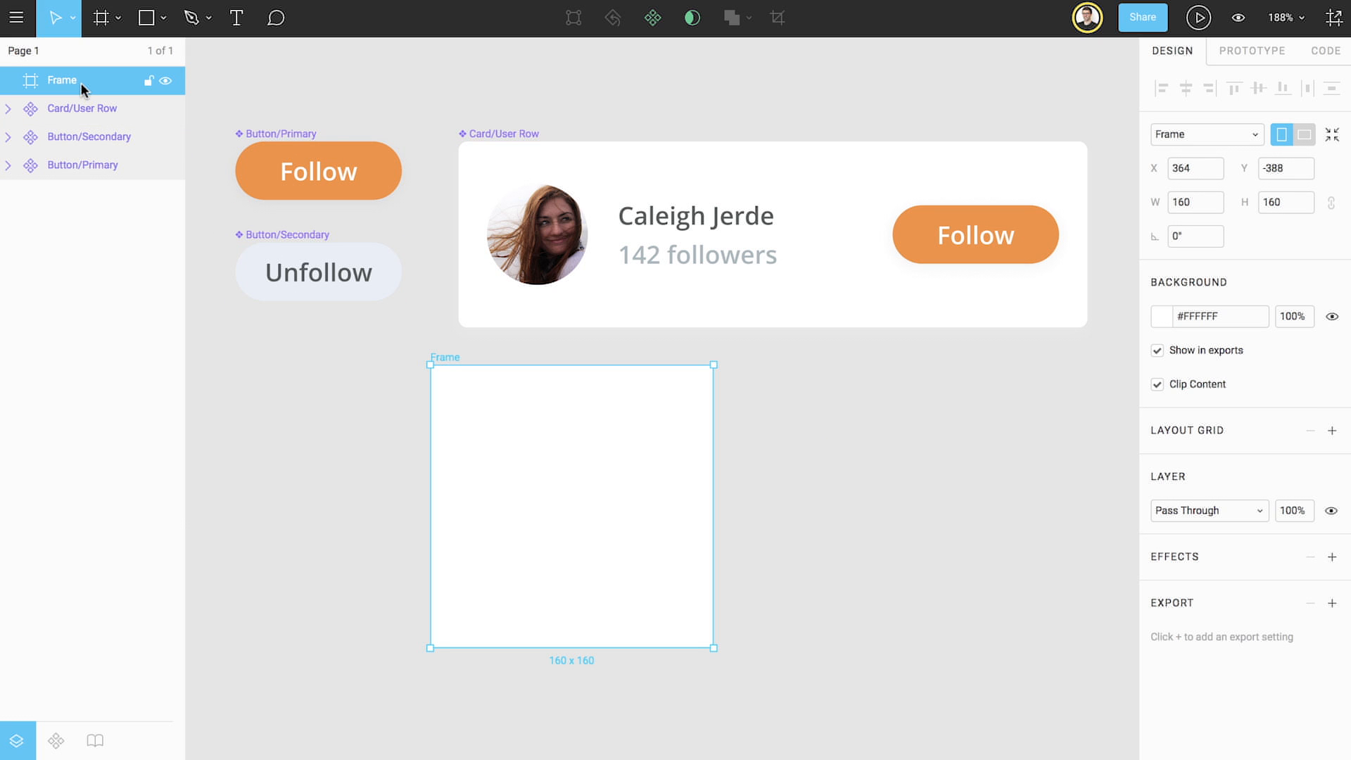
# Step: Rename the new frame layer to 'Buttons'
pyautogui.doubleClick(59, 79)
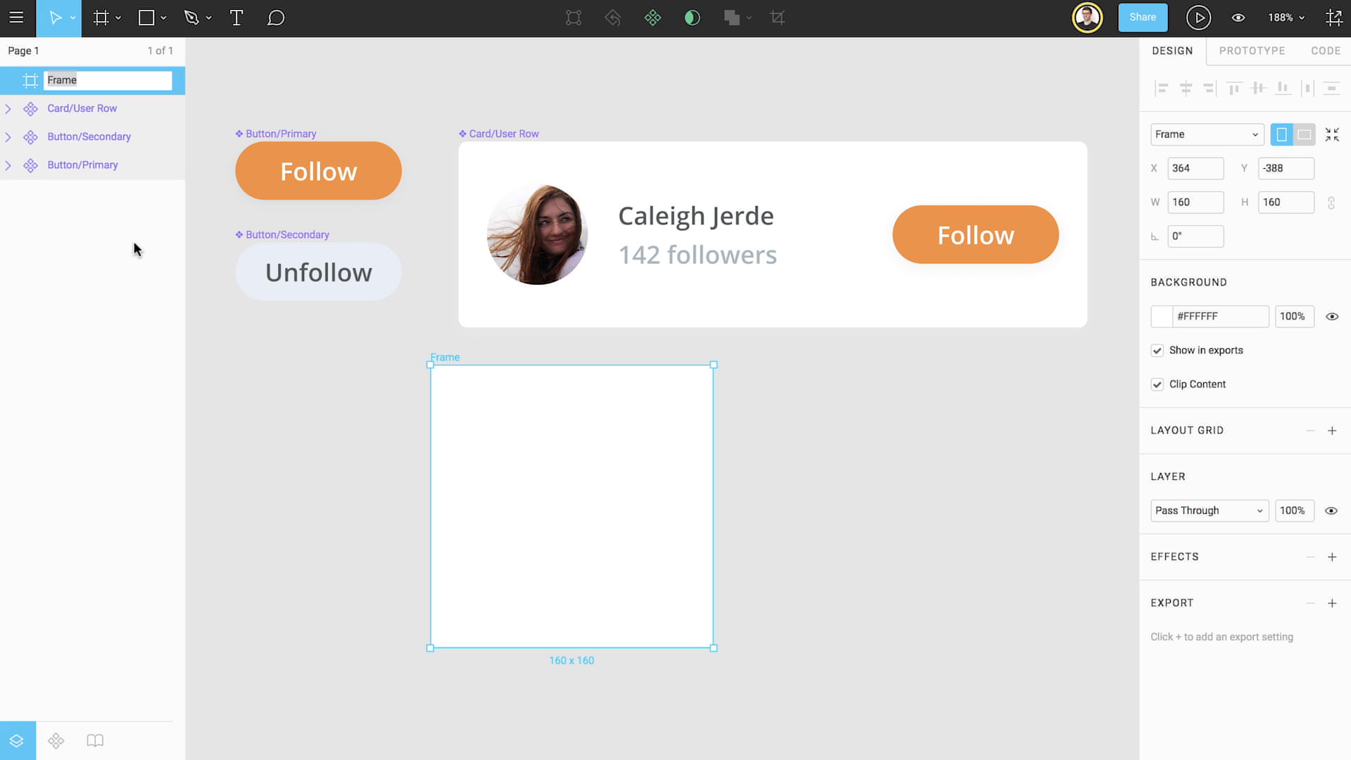
pyautogui.write('Buttons')
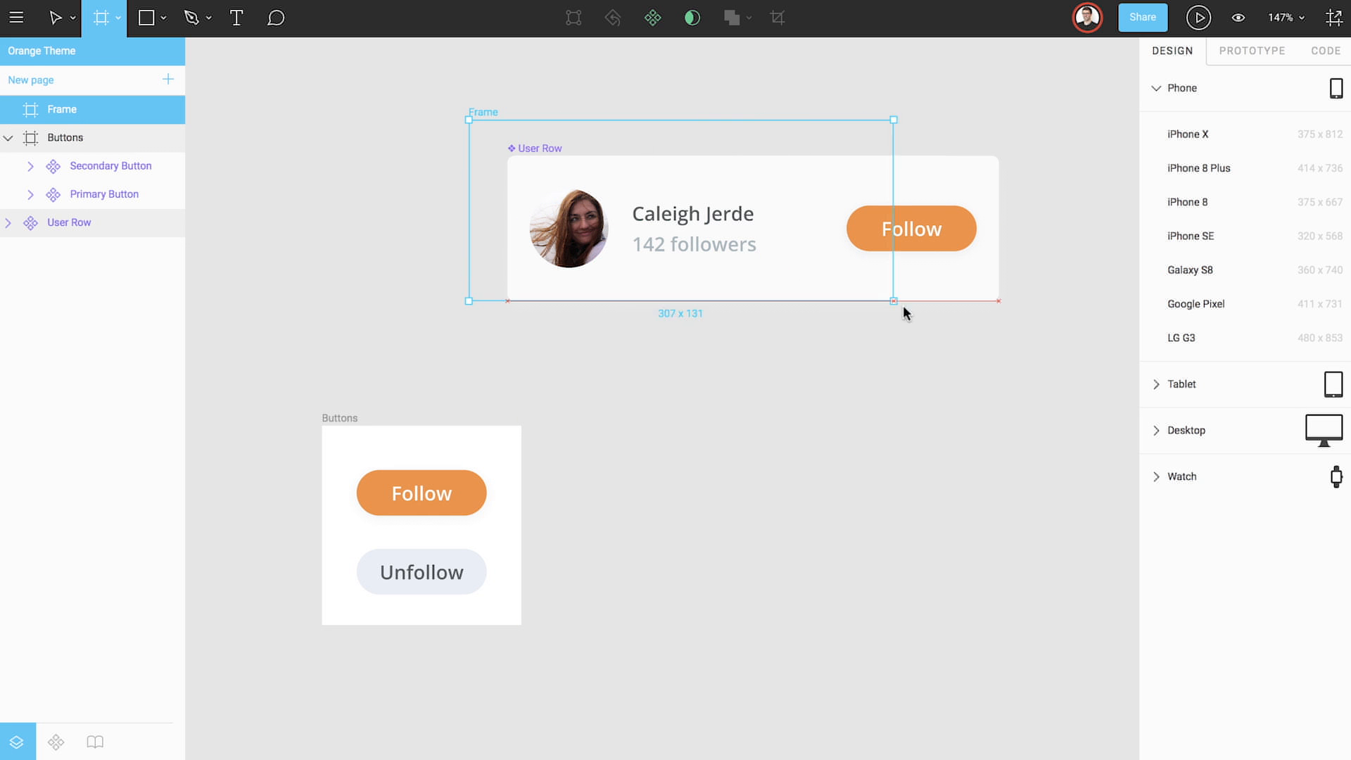
# Step: Draw a frame around the User Row card and name it 'Cards'
pyautogui.moveTo(893, 301); pyautogui.dragTo(1039, 338)
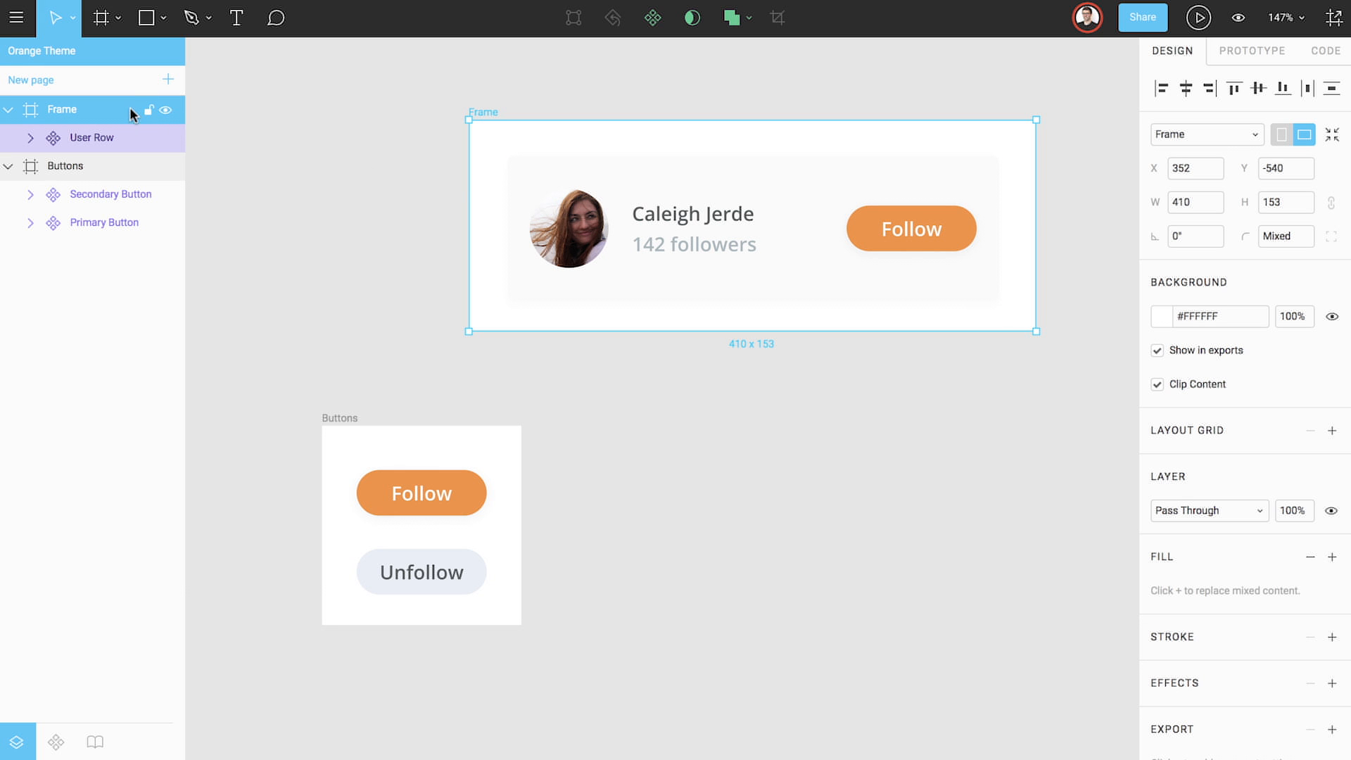
pyautogui.write('Cards')
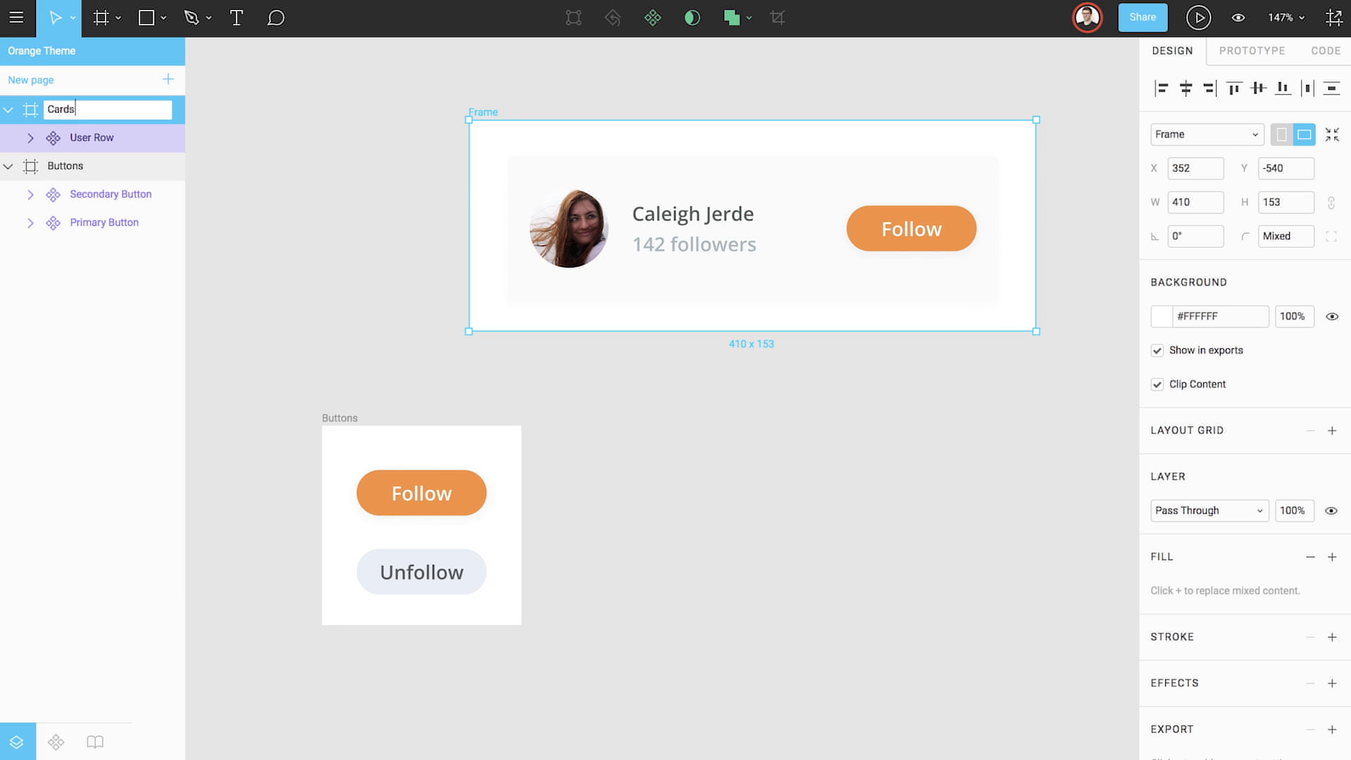
pyautogui.click(56, 742)
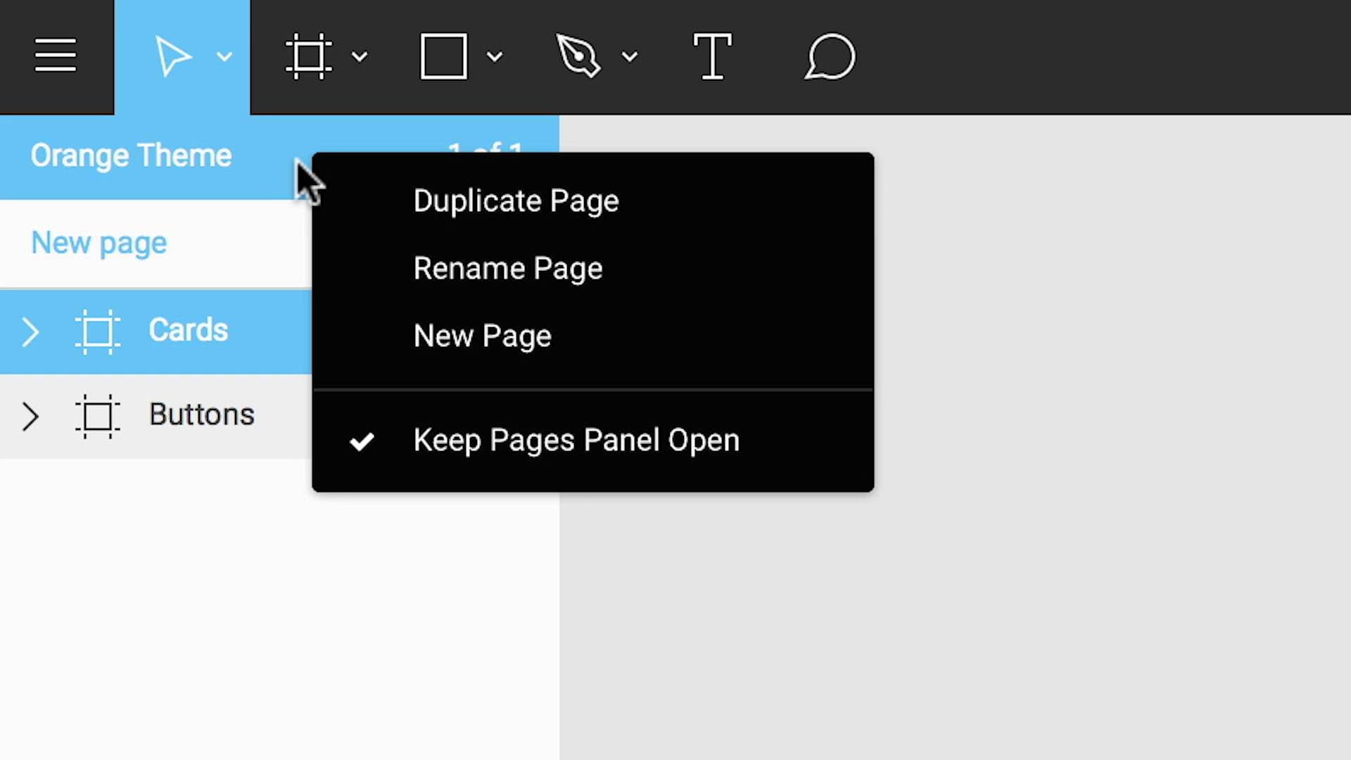
# Step: Add a new page named 'Blue Theme' to the file
pyautogui.click(482, 335)
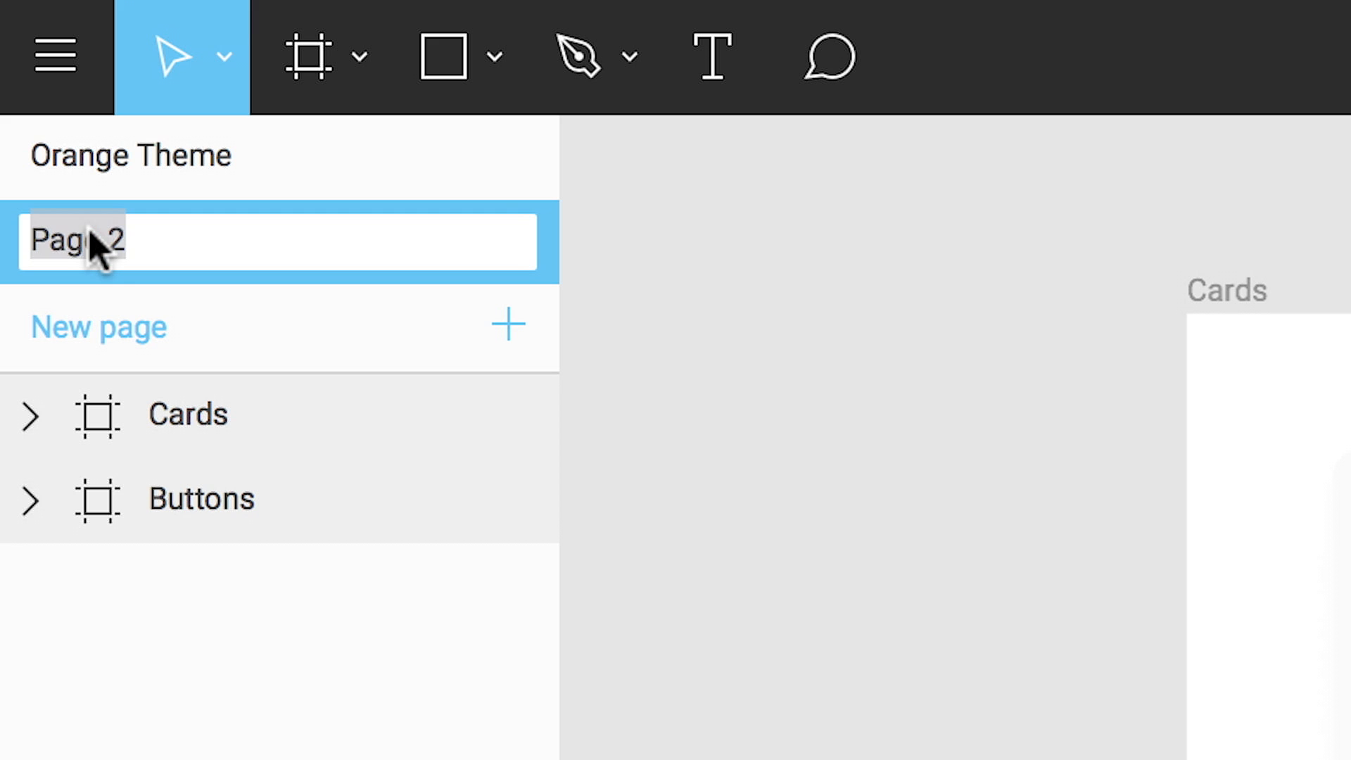
pyautogui.write('Blue Theme')
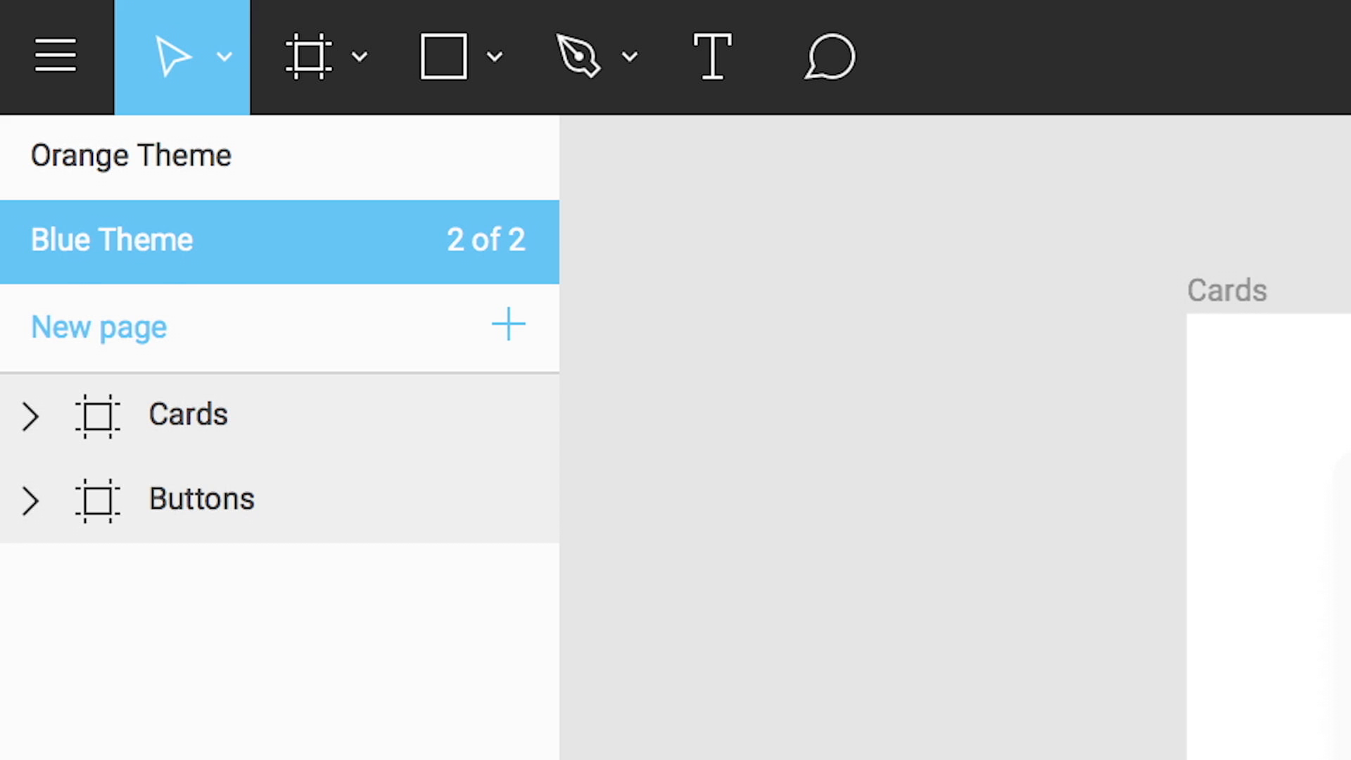
pyautogui.click(131, 154)
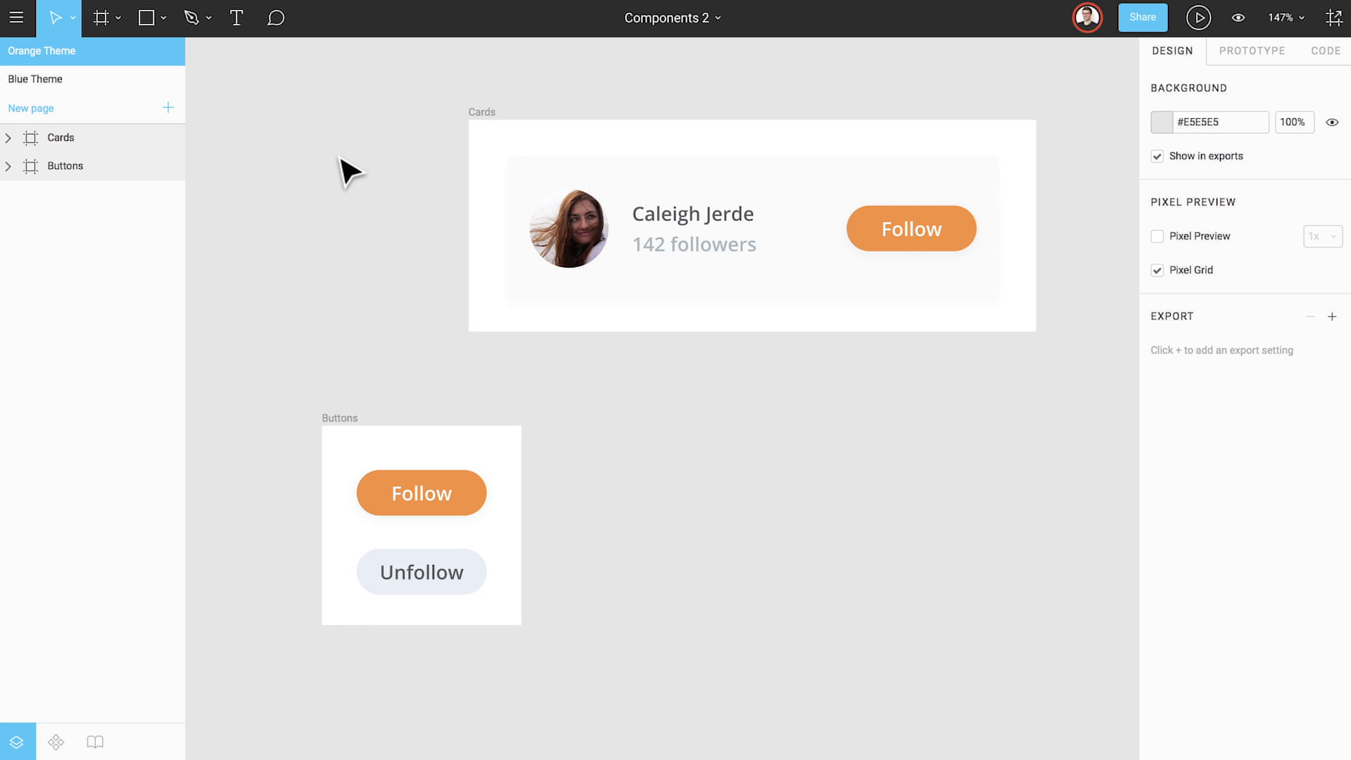
# Step: Switch to the Blue Theme page and show the component library grouped by page and frame
pyautogui.click(34, 78)
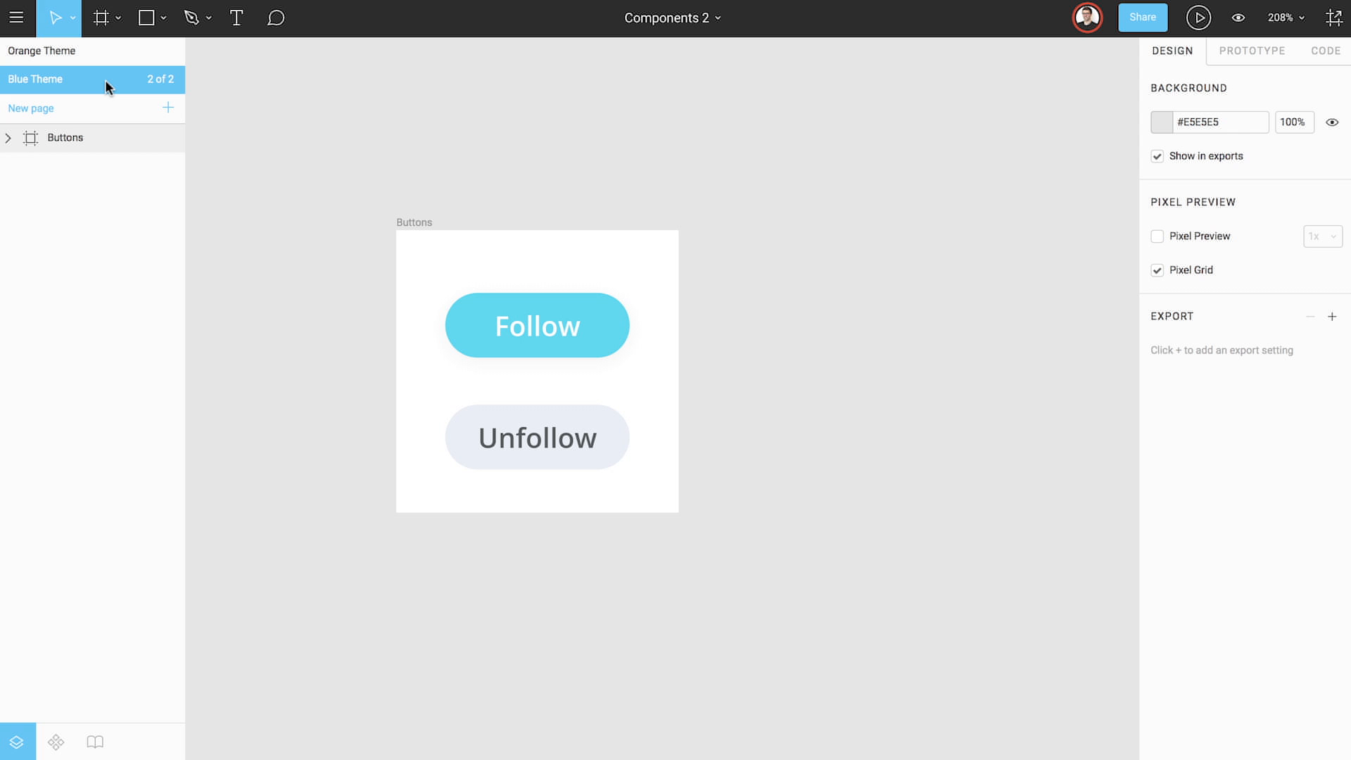
pyautogui.moveTo(66, 284)
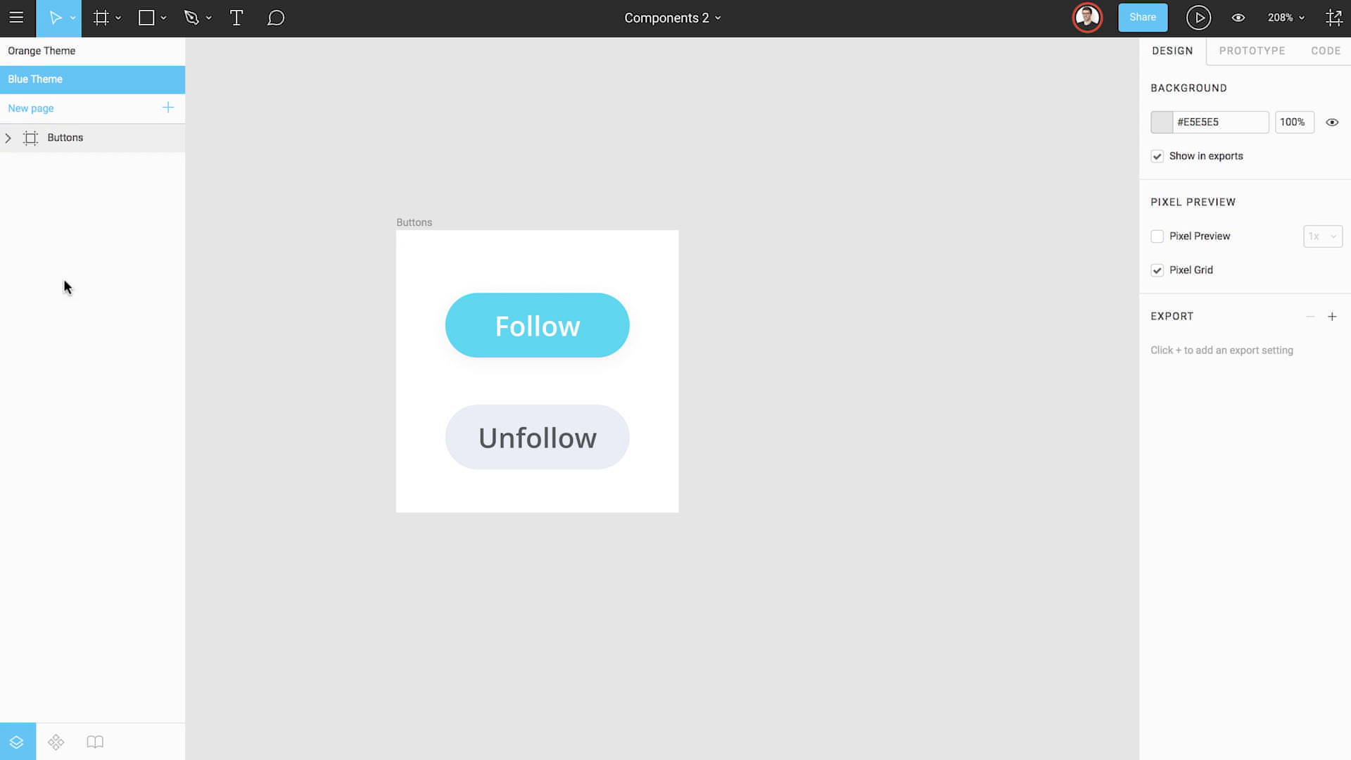
pyautogui.click(56, 741)
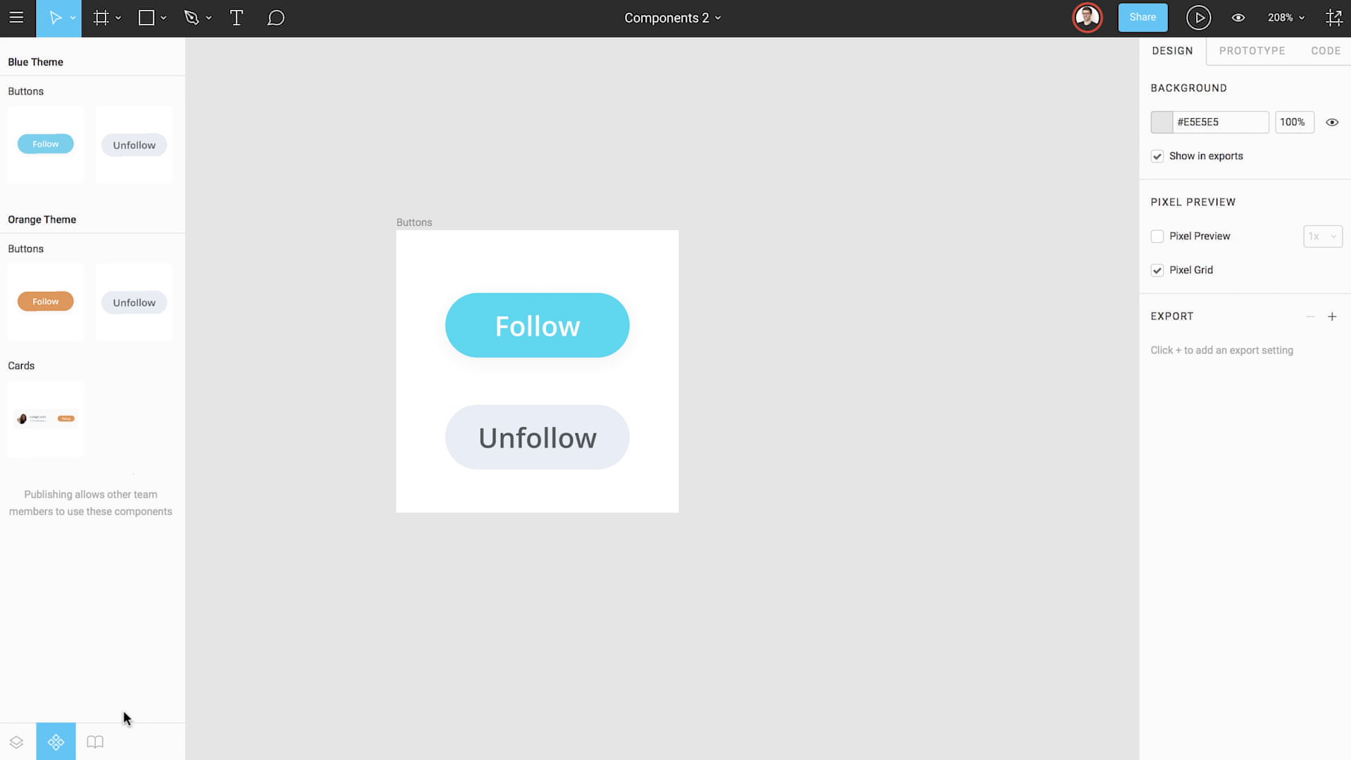
pyautogui.moveTo(259, 723)
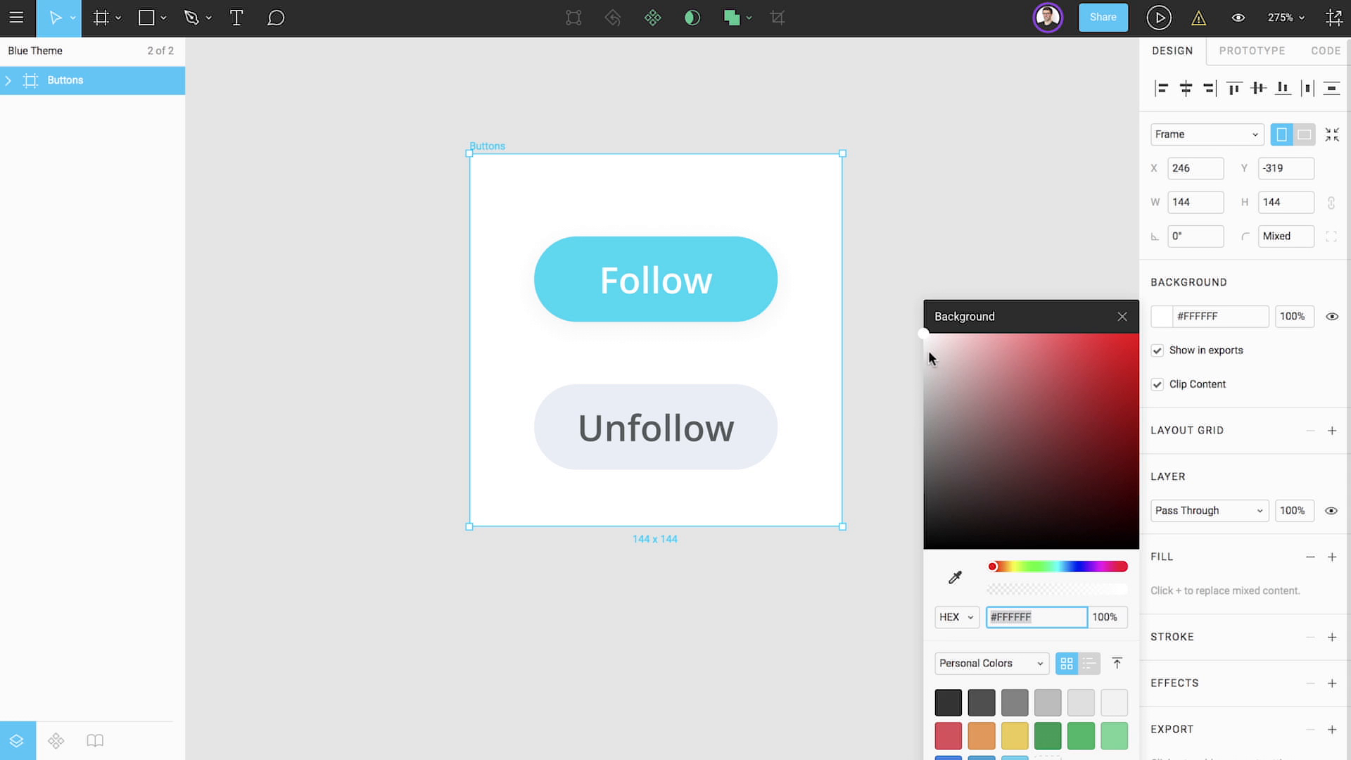
# Step: Open the background colour swatch for the Buttons frame in the Design panel
pyautogui.click(922, 464)
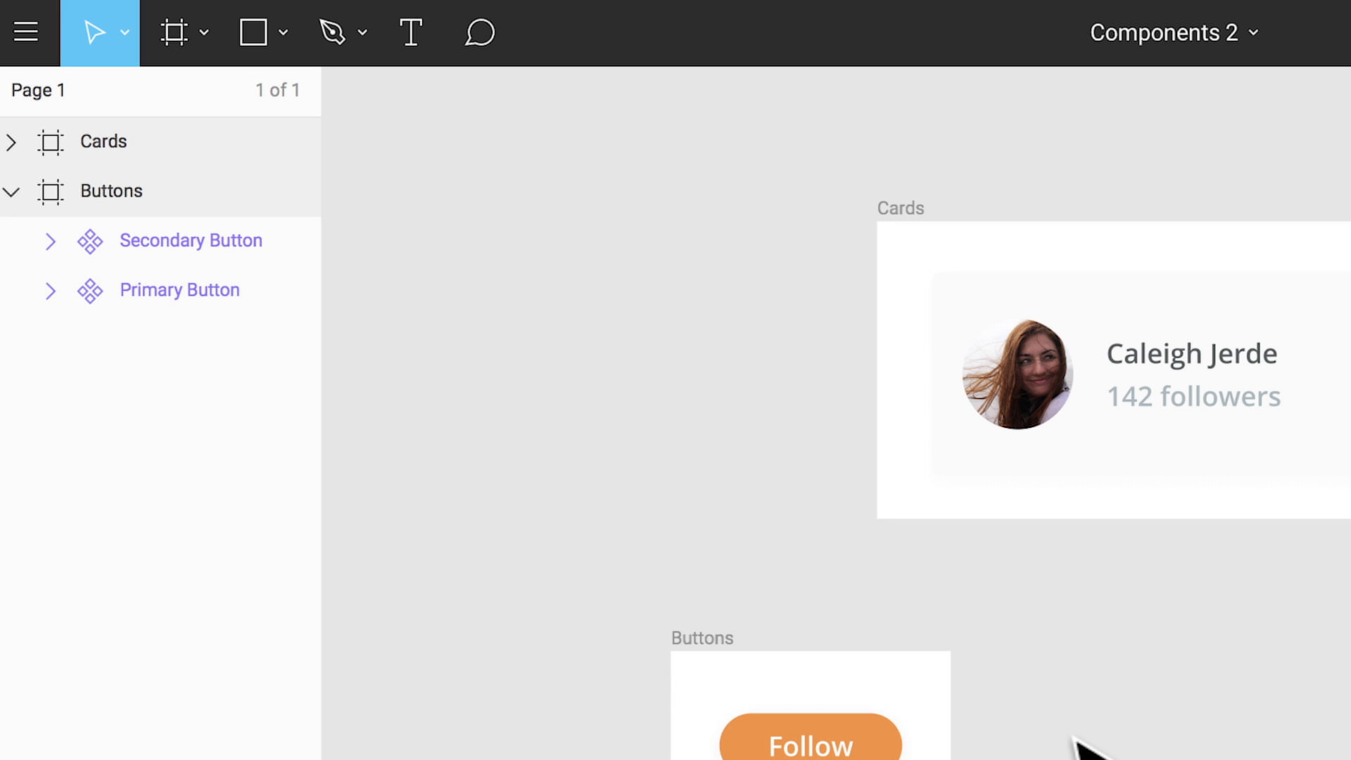
# Step: Rename the components to Button/Secondary and Button/Primary, then select the card's Follow instance
pyautogui.rightClick(190, 239)
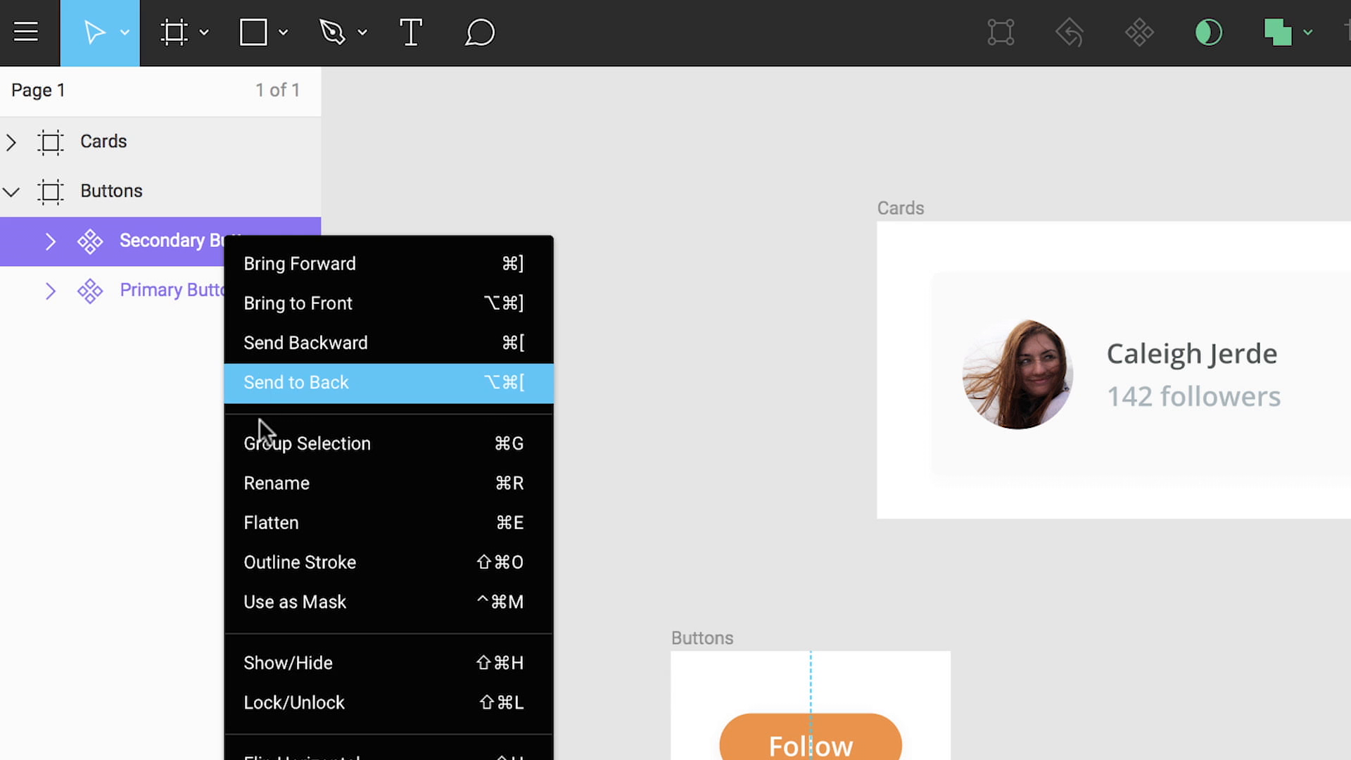
pyautogui.click(276, 482)
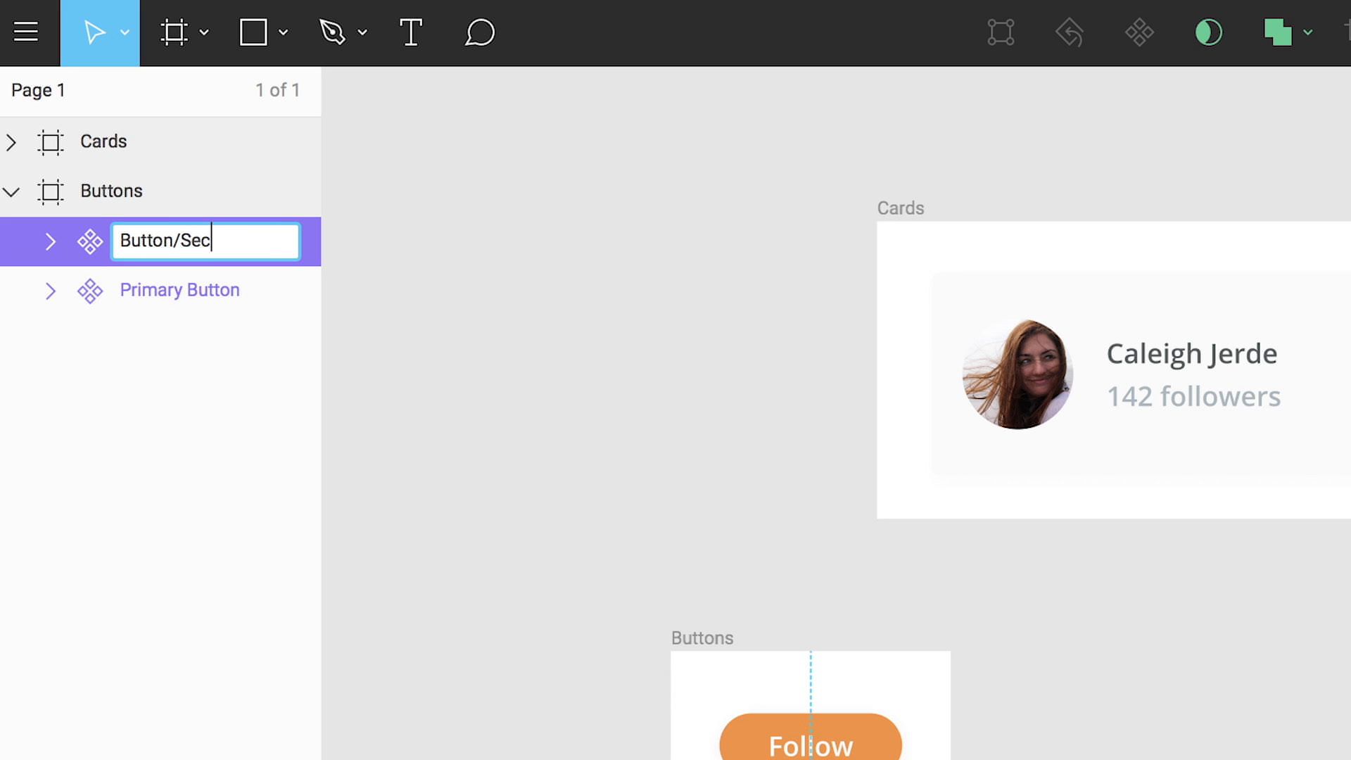
pyautogui.rightClick(173, 290)
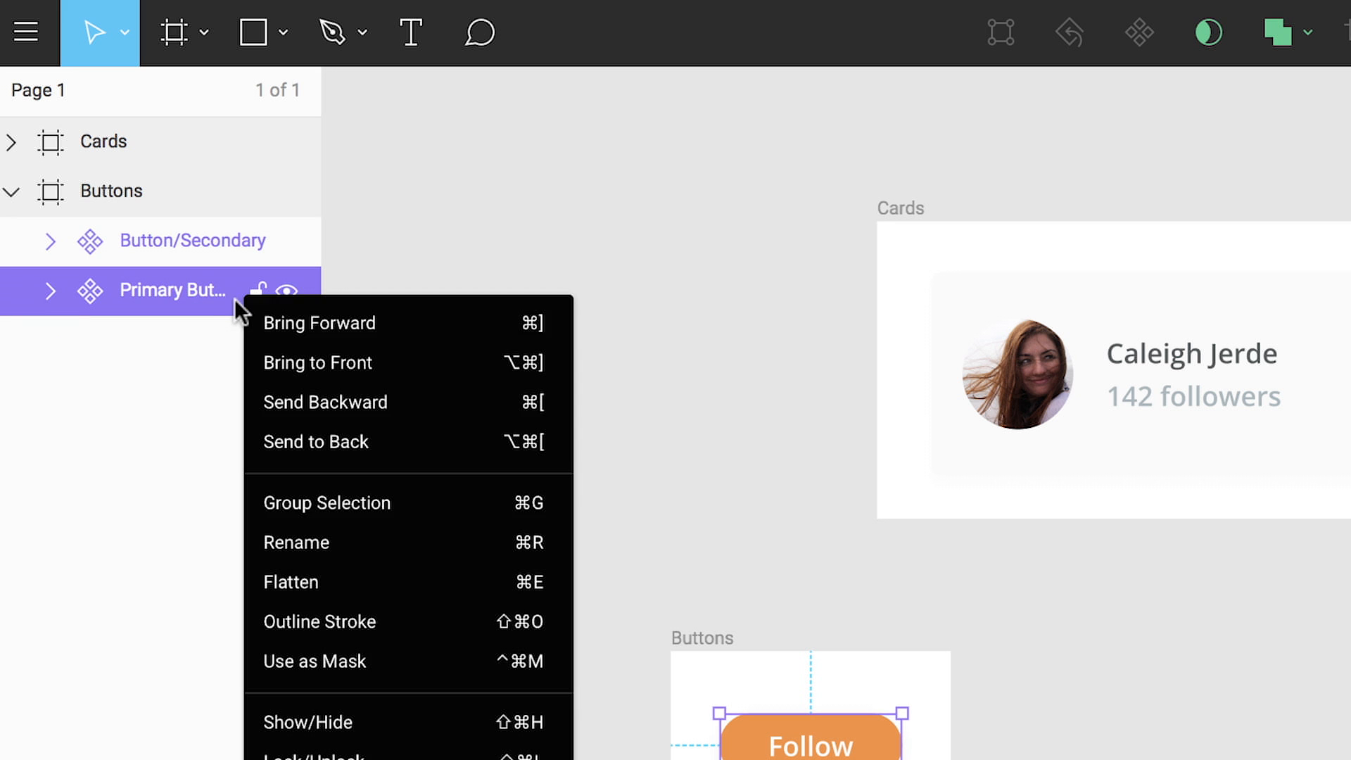
pyautogui.click(295, 543)
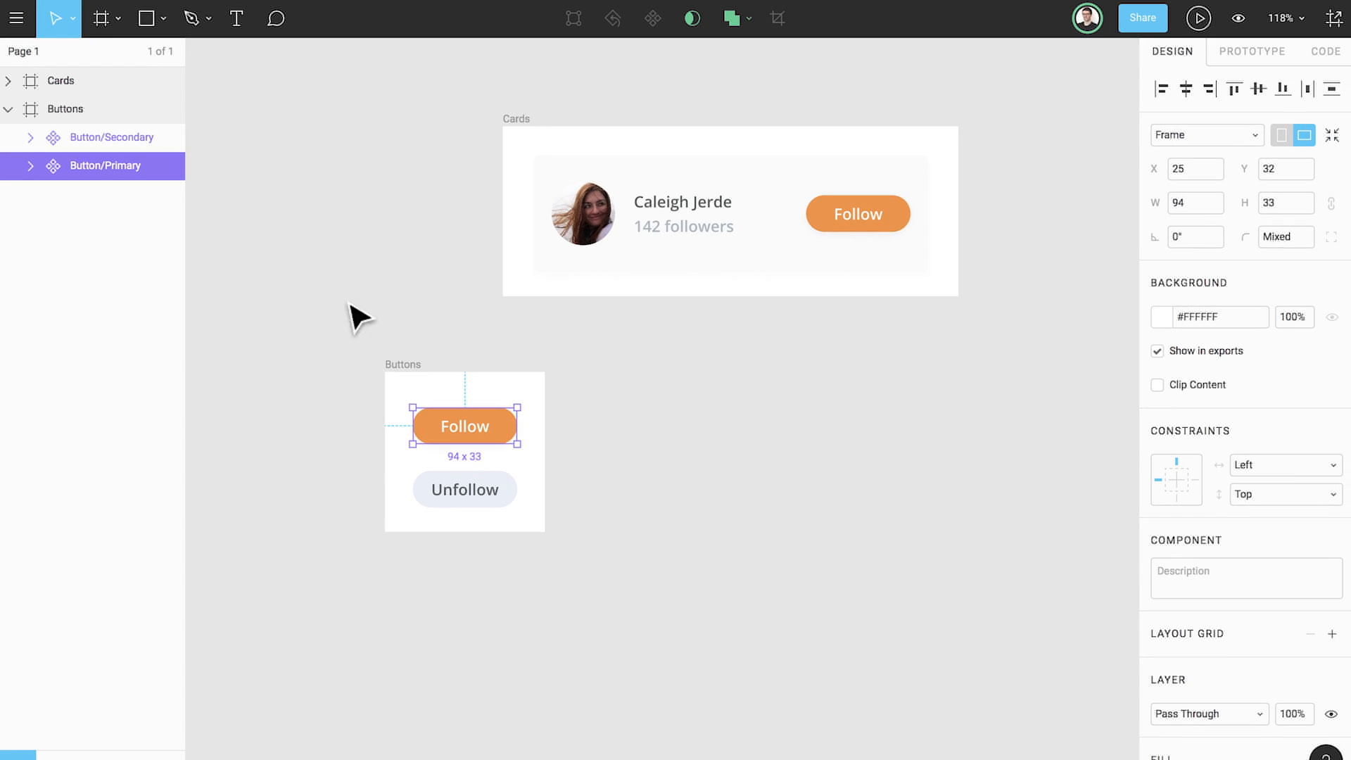
pyautogui.click(859, 214)
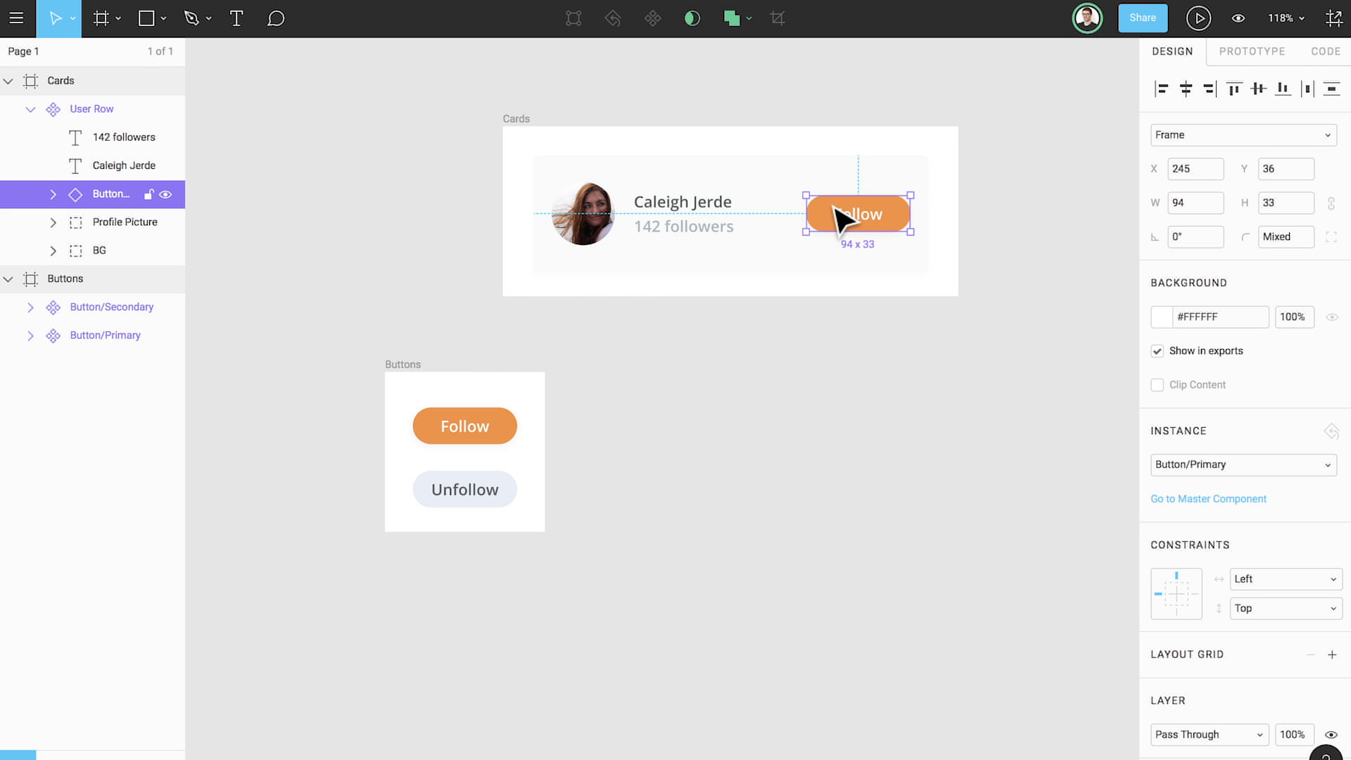